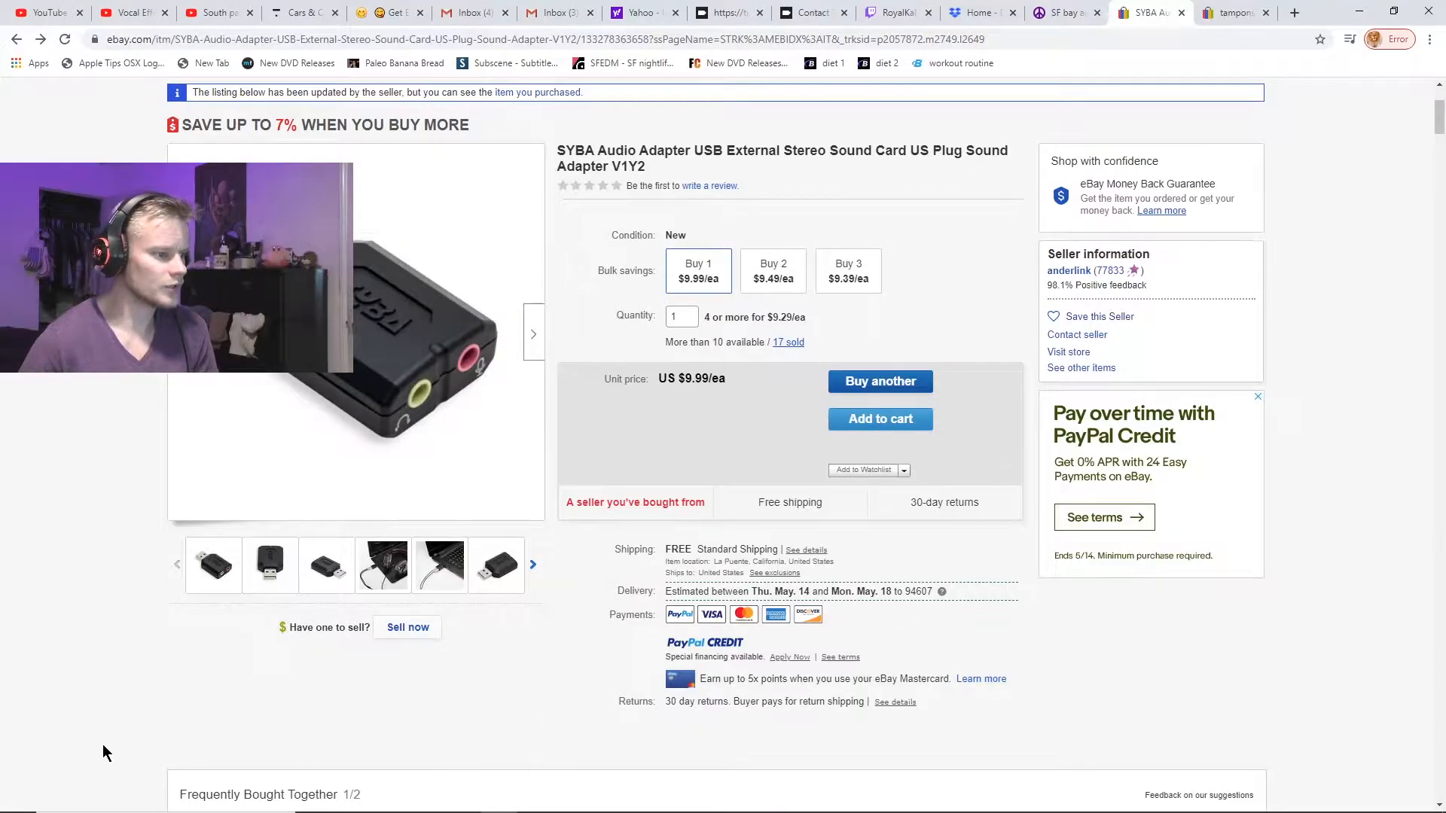
# Browse the USB sound adapter's product photos in the enlarged gallery
pyautogui.click(356, 332)
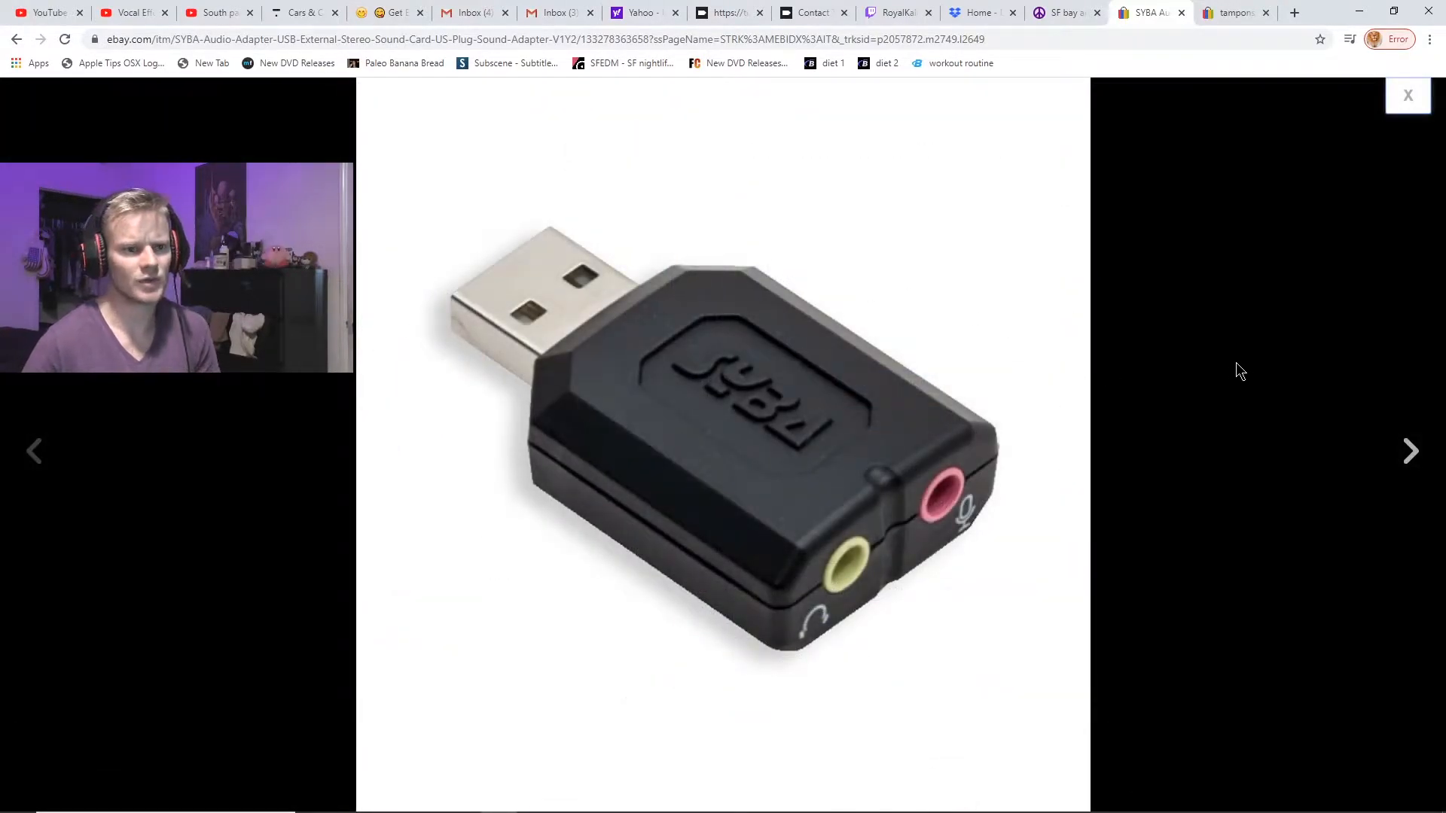
pyautogui.click(1409, 450)
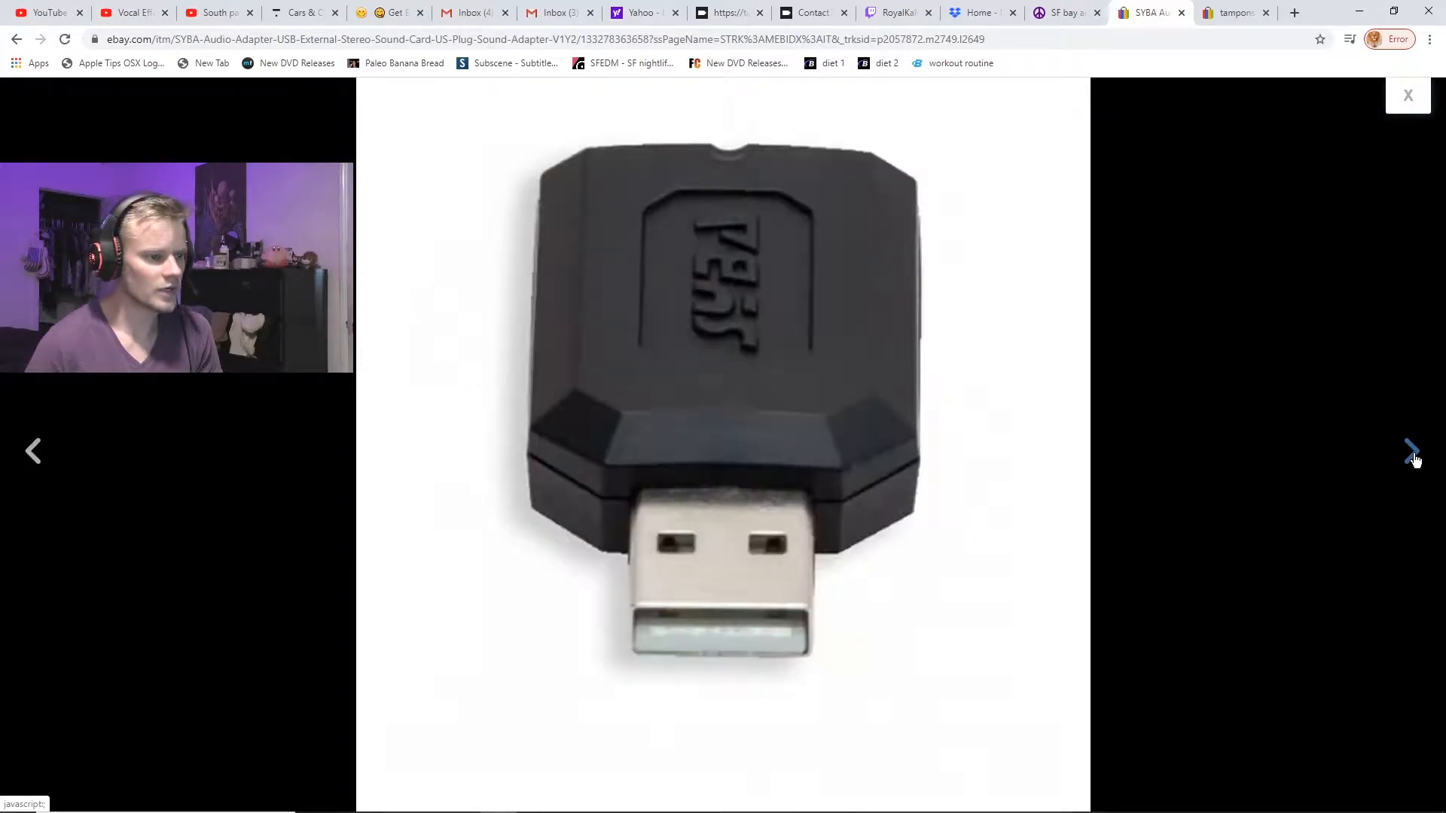
pyautogui.click(1410, 451)
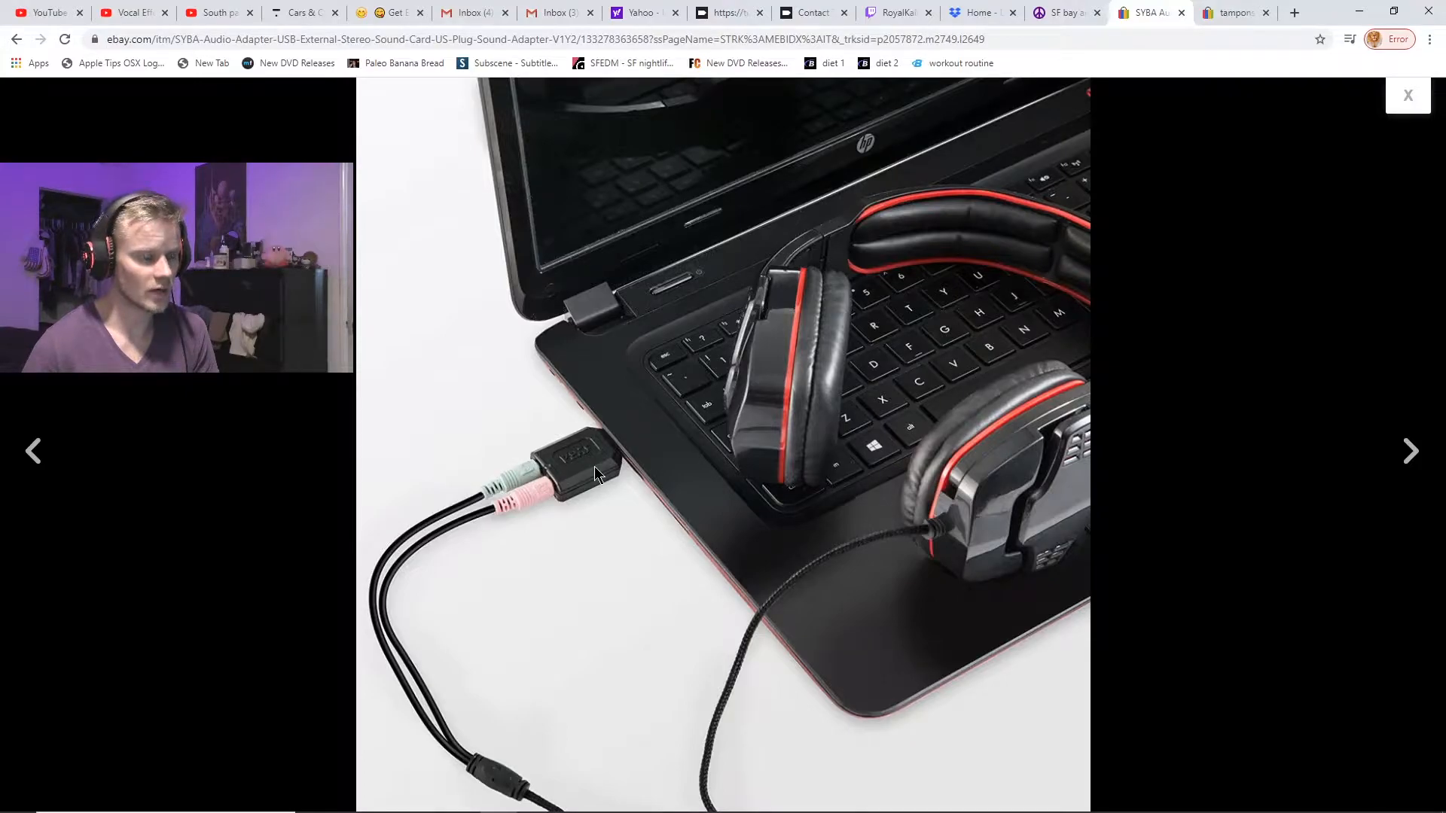
pyautogui.click(1407, 95)
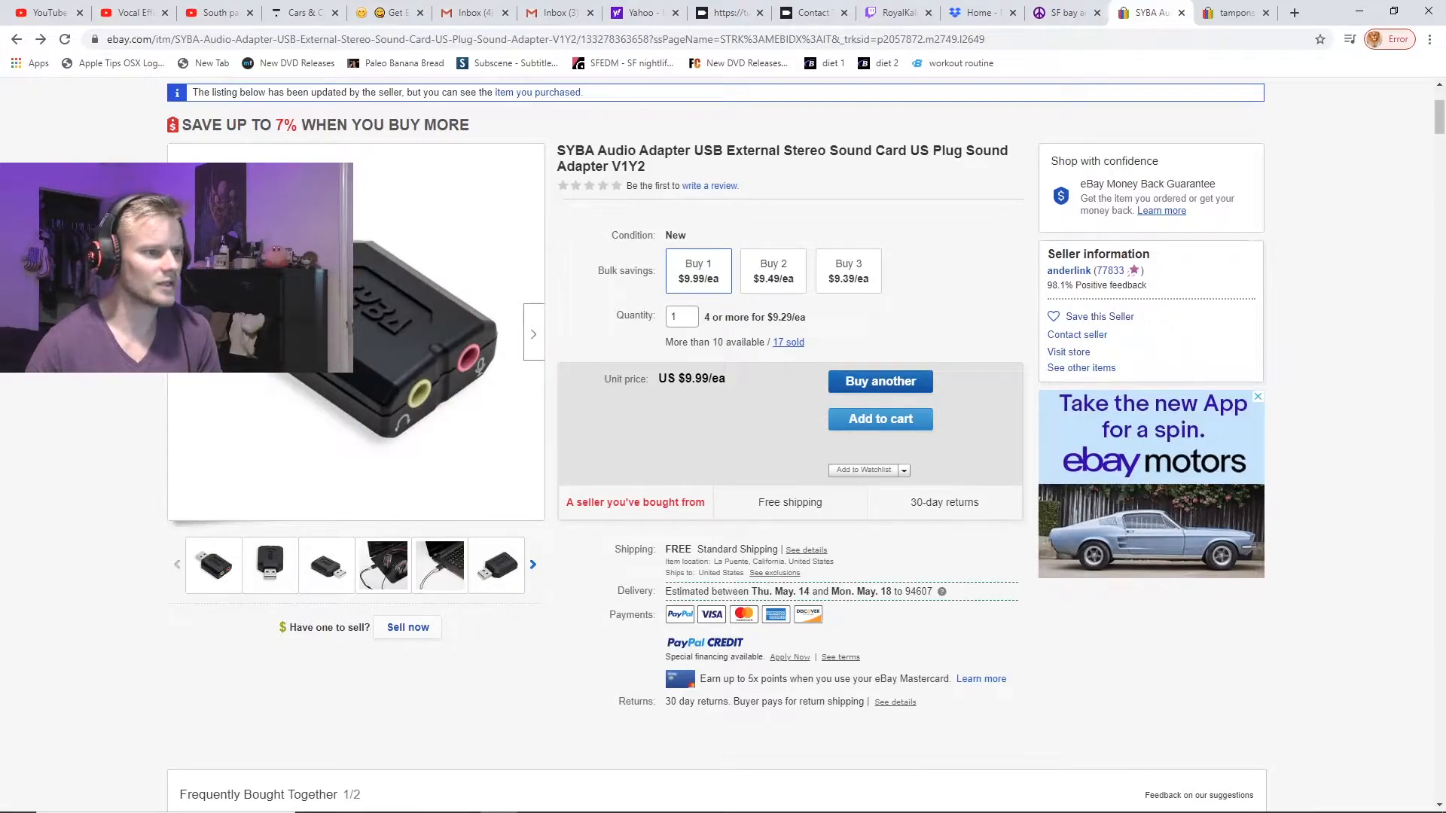
pyautogui.click(355, 331)
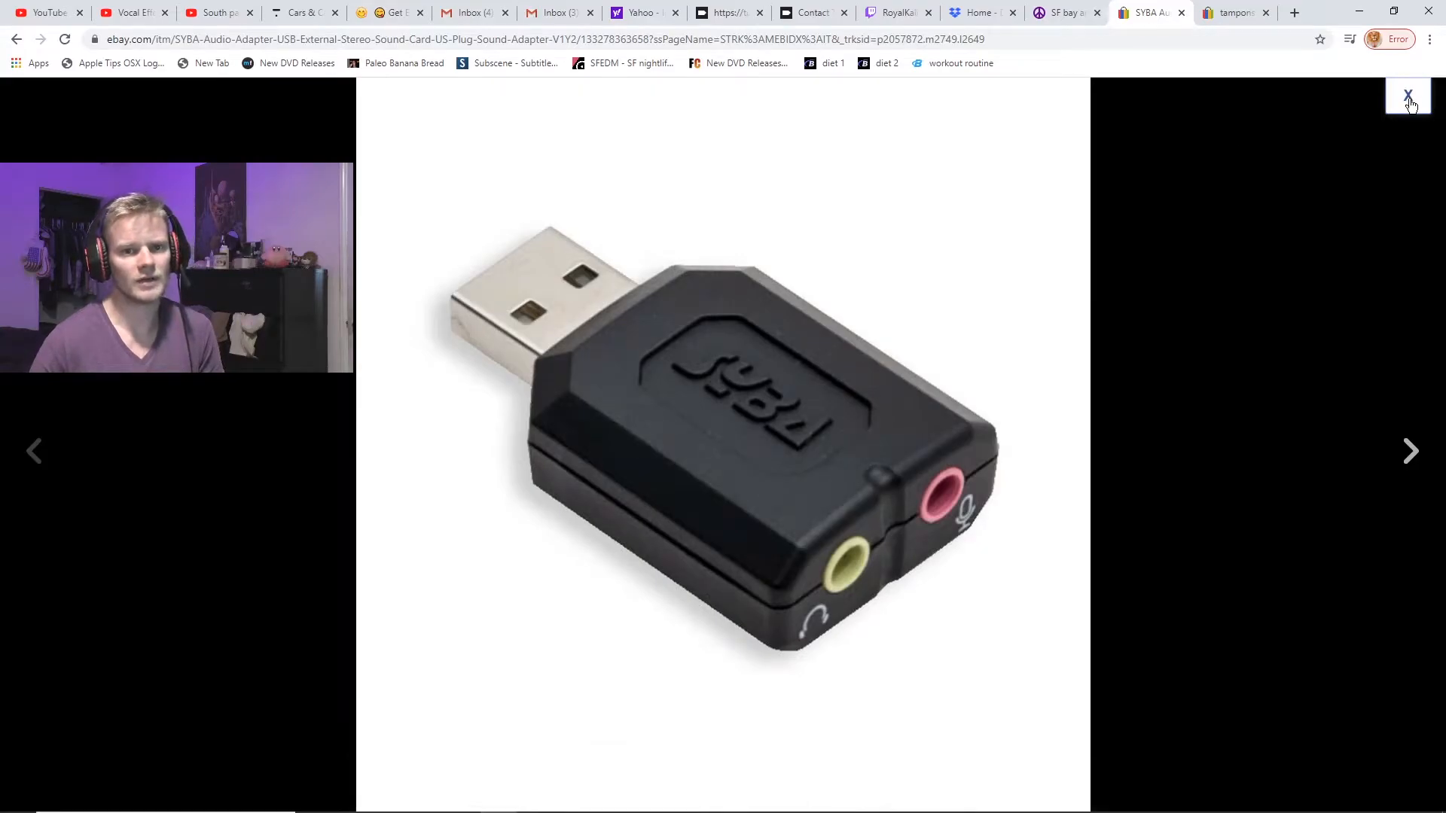
pyautogui.click(1408, 96)
pyautogui.write('contr')
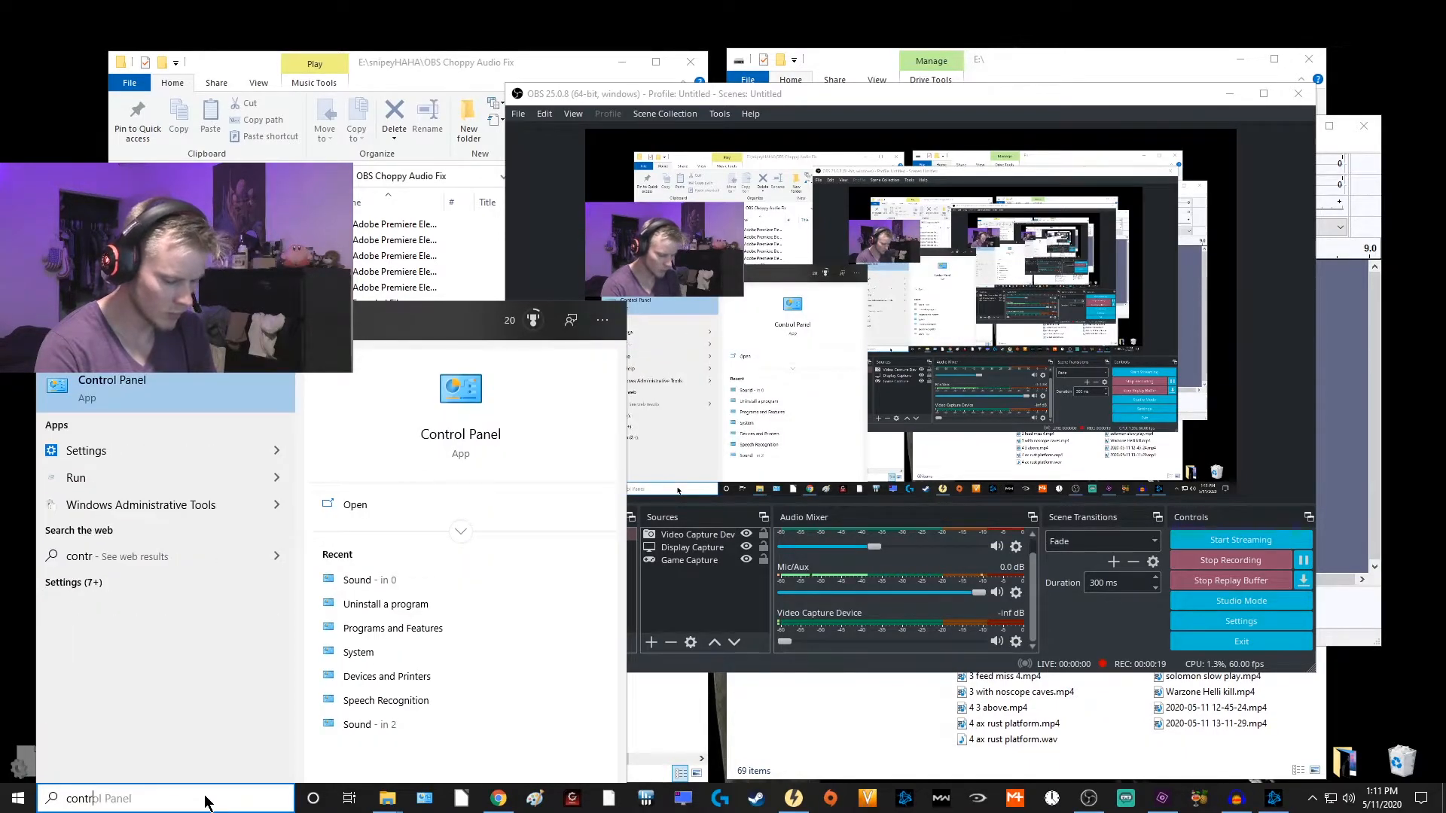
# Reach Control Panel's Sound playback list and check the C-Media USB speakers are the default device
pyautogui.click(355, 505)
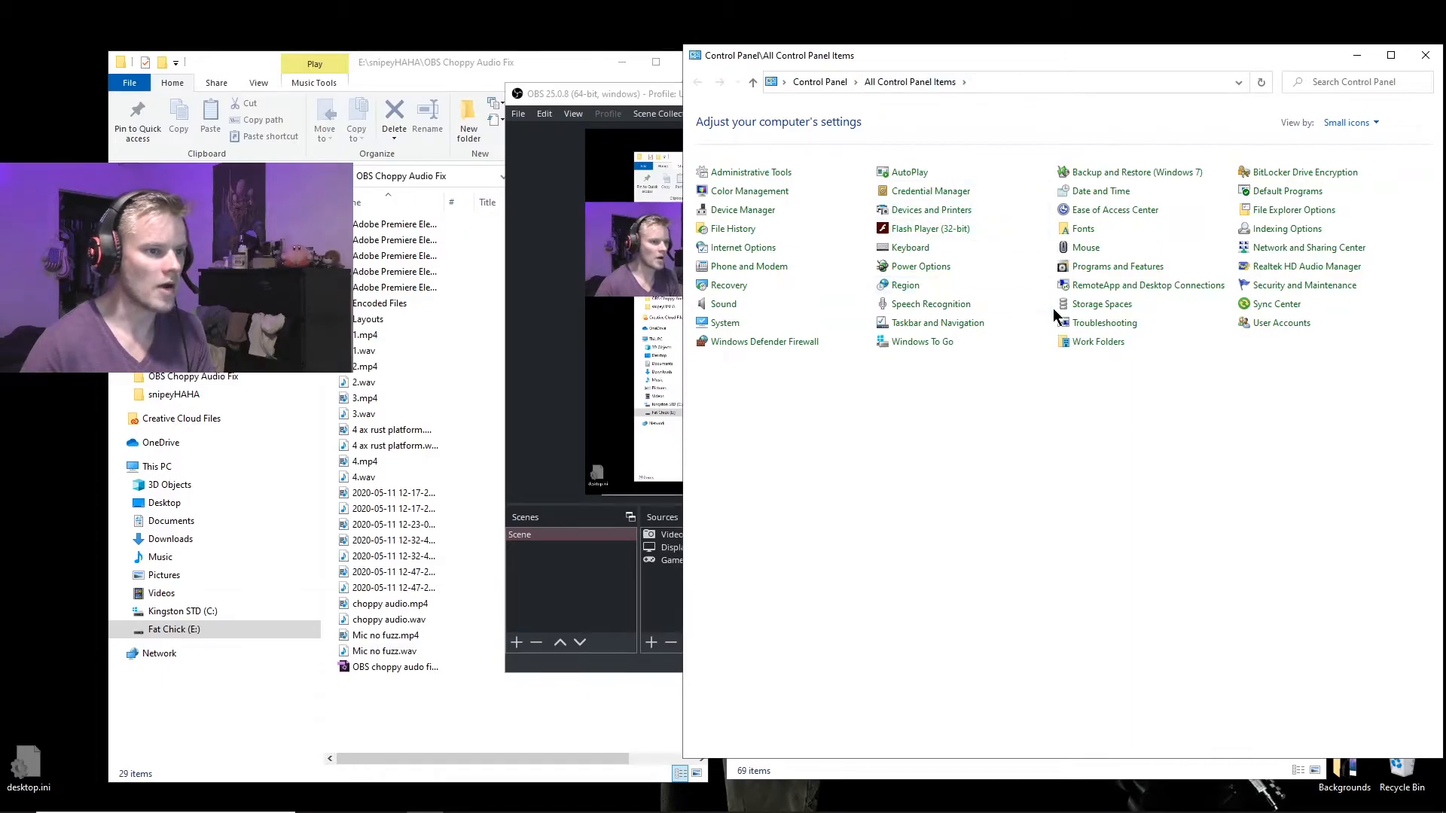
pyautogui.moveTo(955, 60)
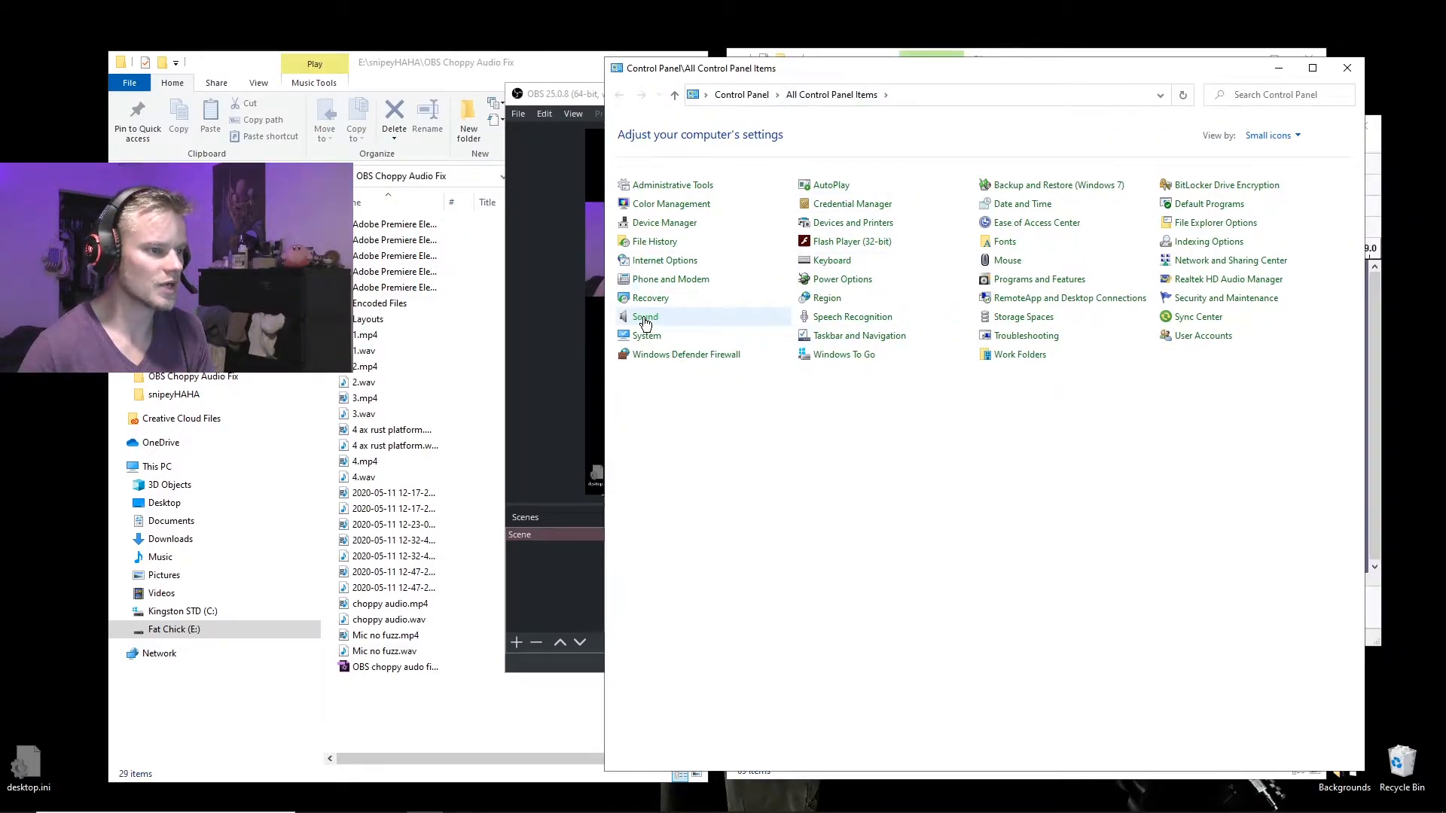
pyautogui.click(645, 316)
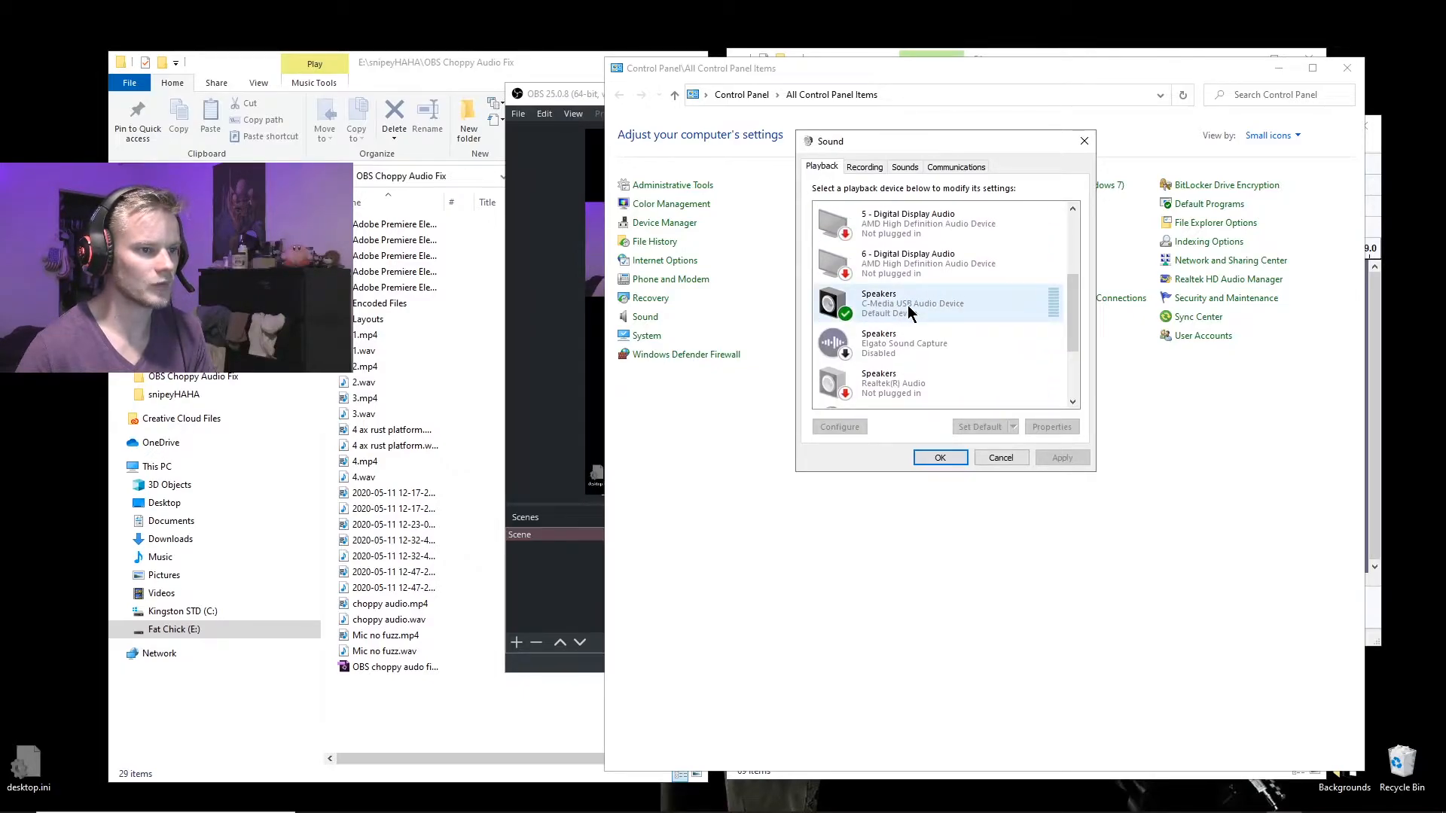
pyautogui.scroll(-3)
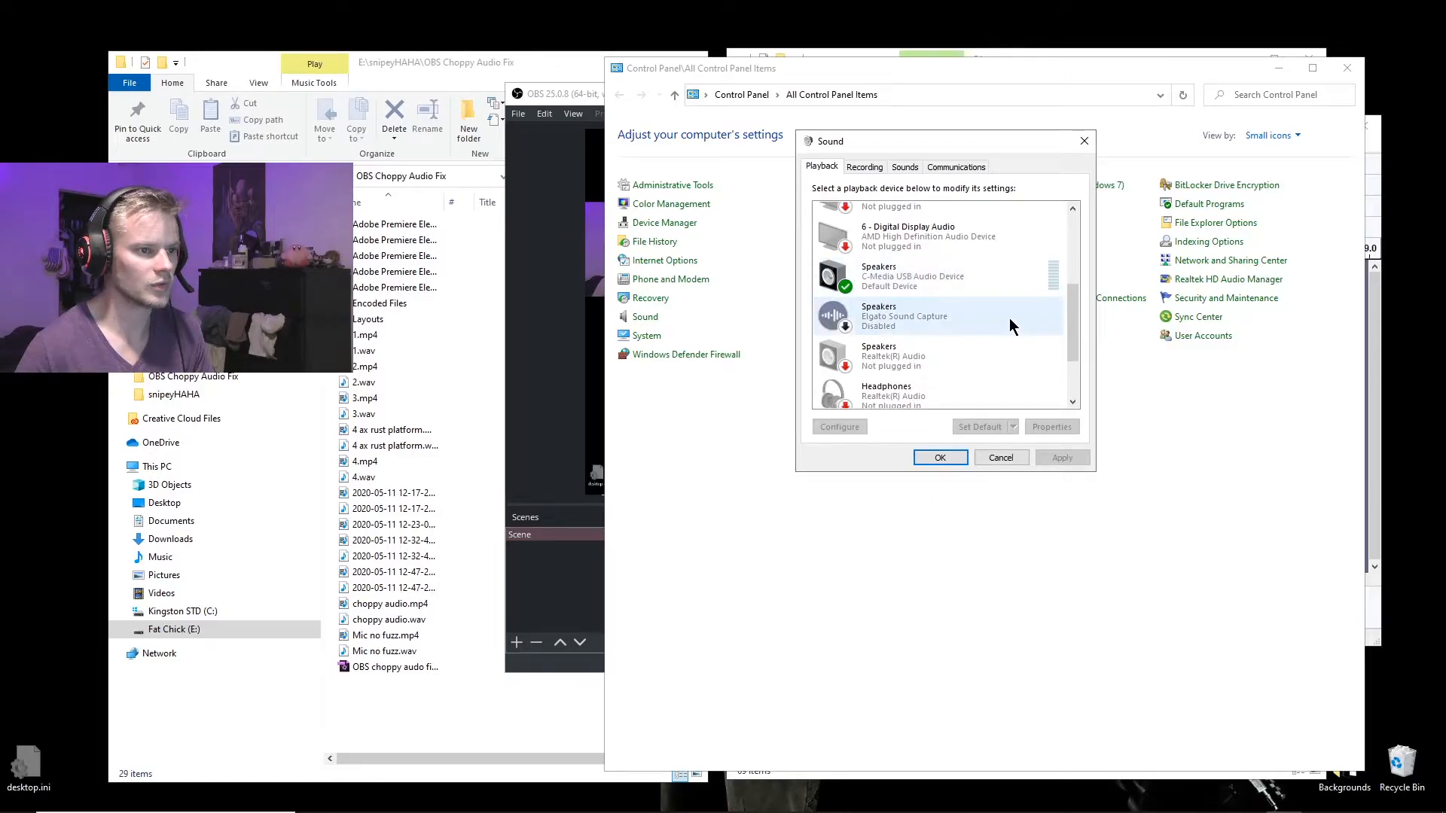
pyautogui.scroll(3)
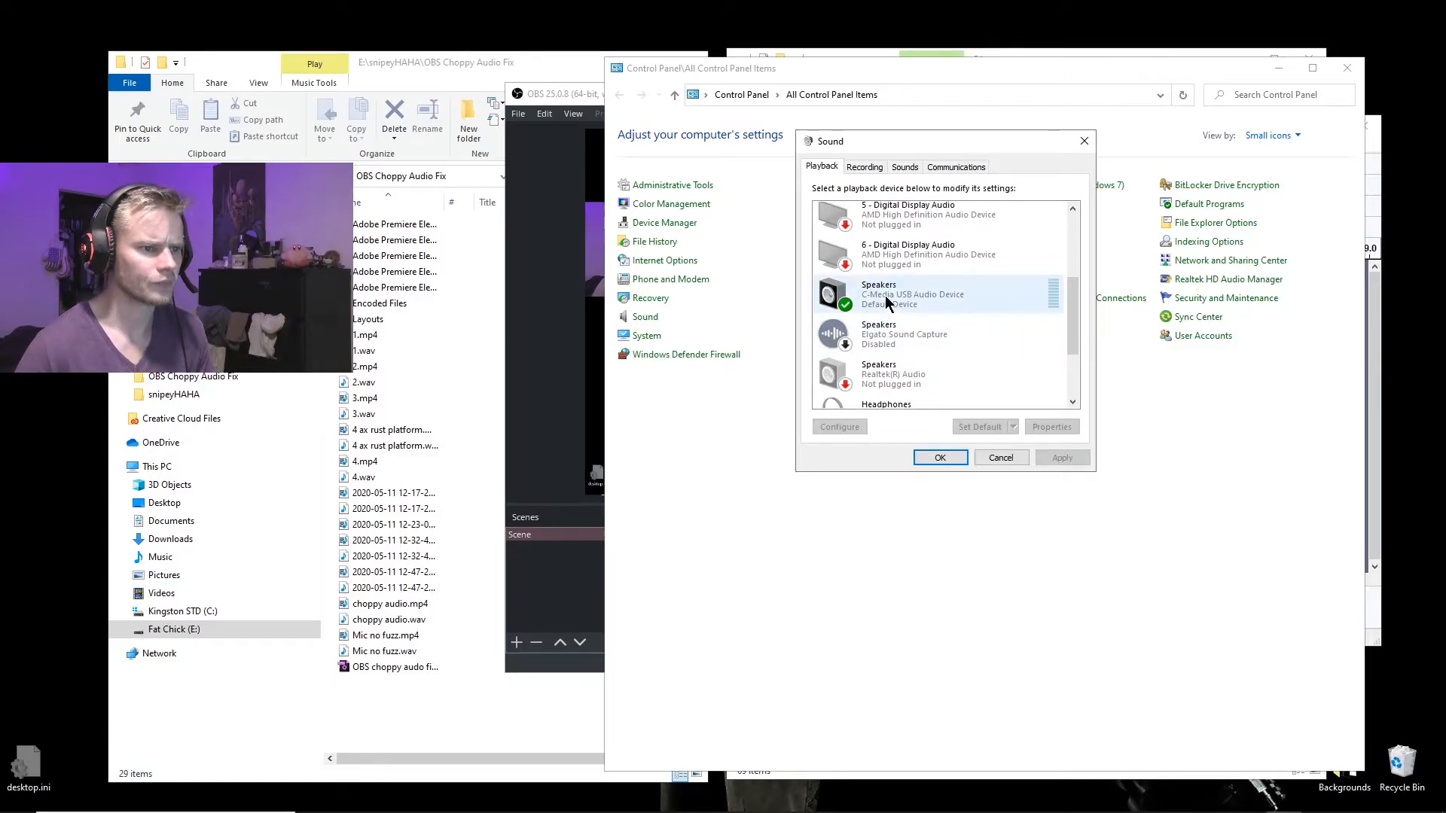
pyautogui.rightClick(886, 296)
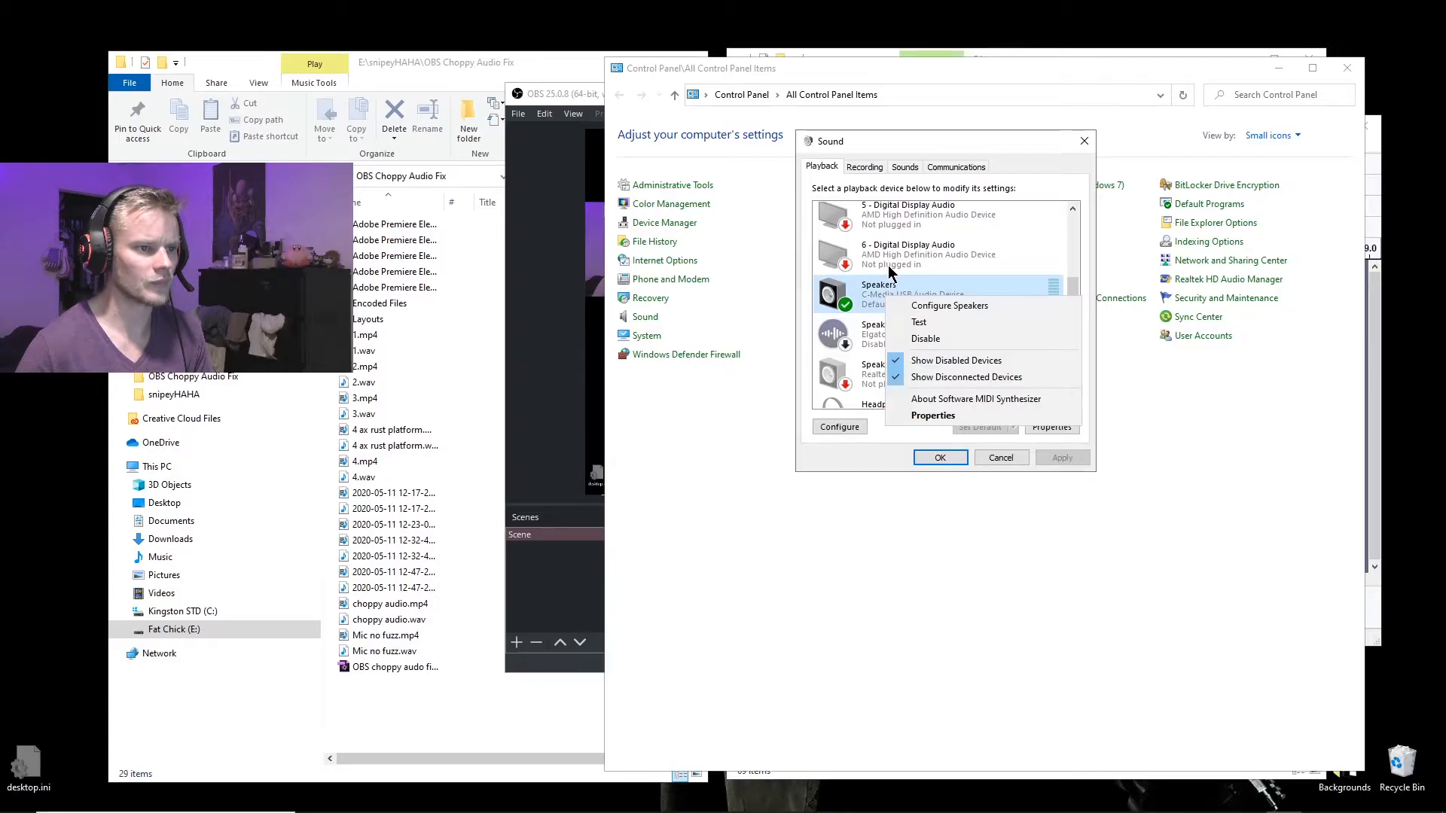
pyautogui.rightClick(921, 255)
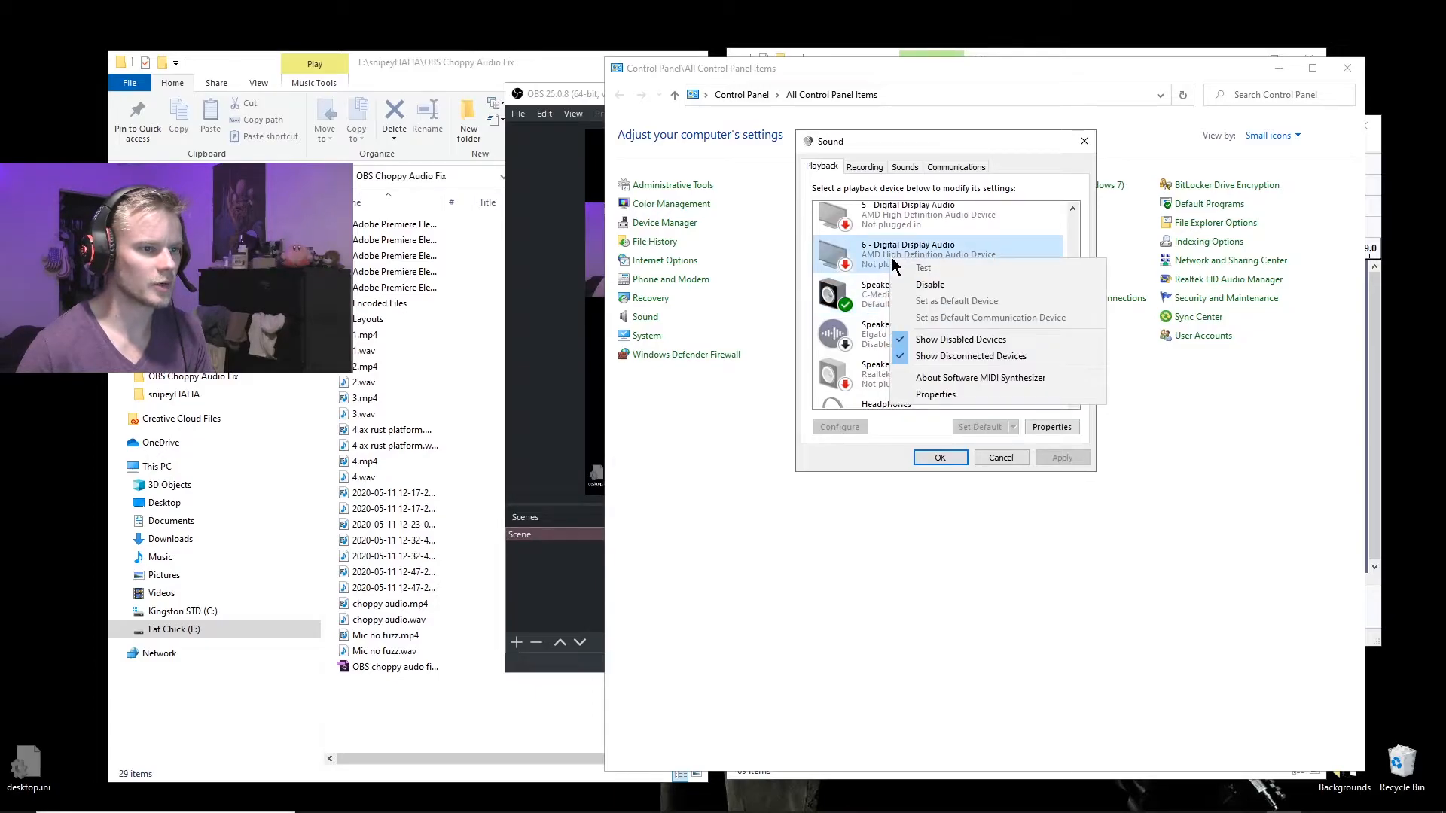
pyautogui.moveTo(963, 301)
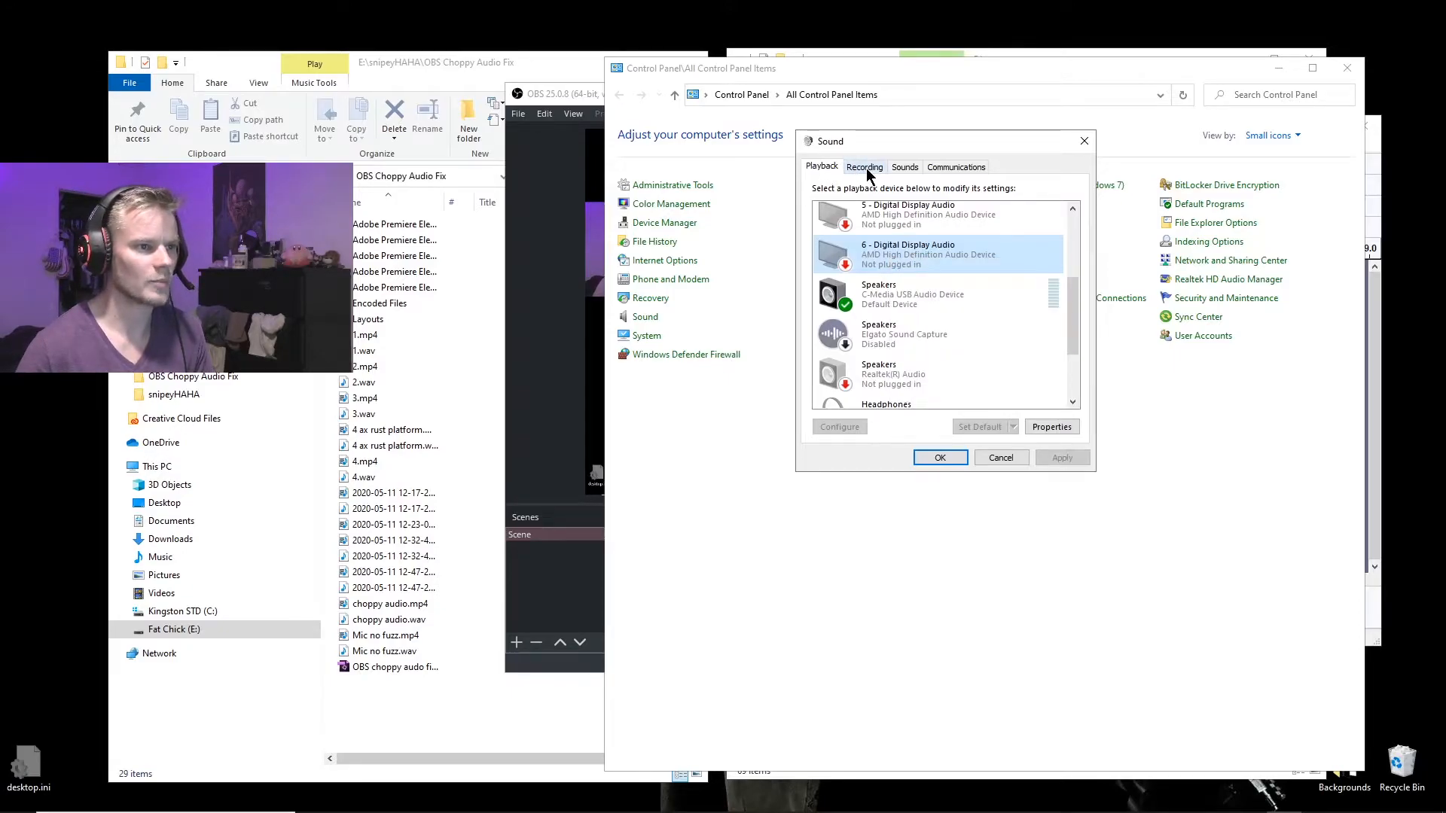
# Check on the Recording tab that the C-Media USB microphone is the default recording device
pyautogui.click(865, 167)
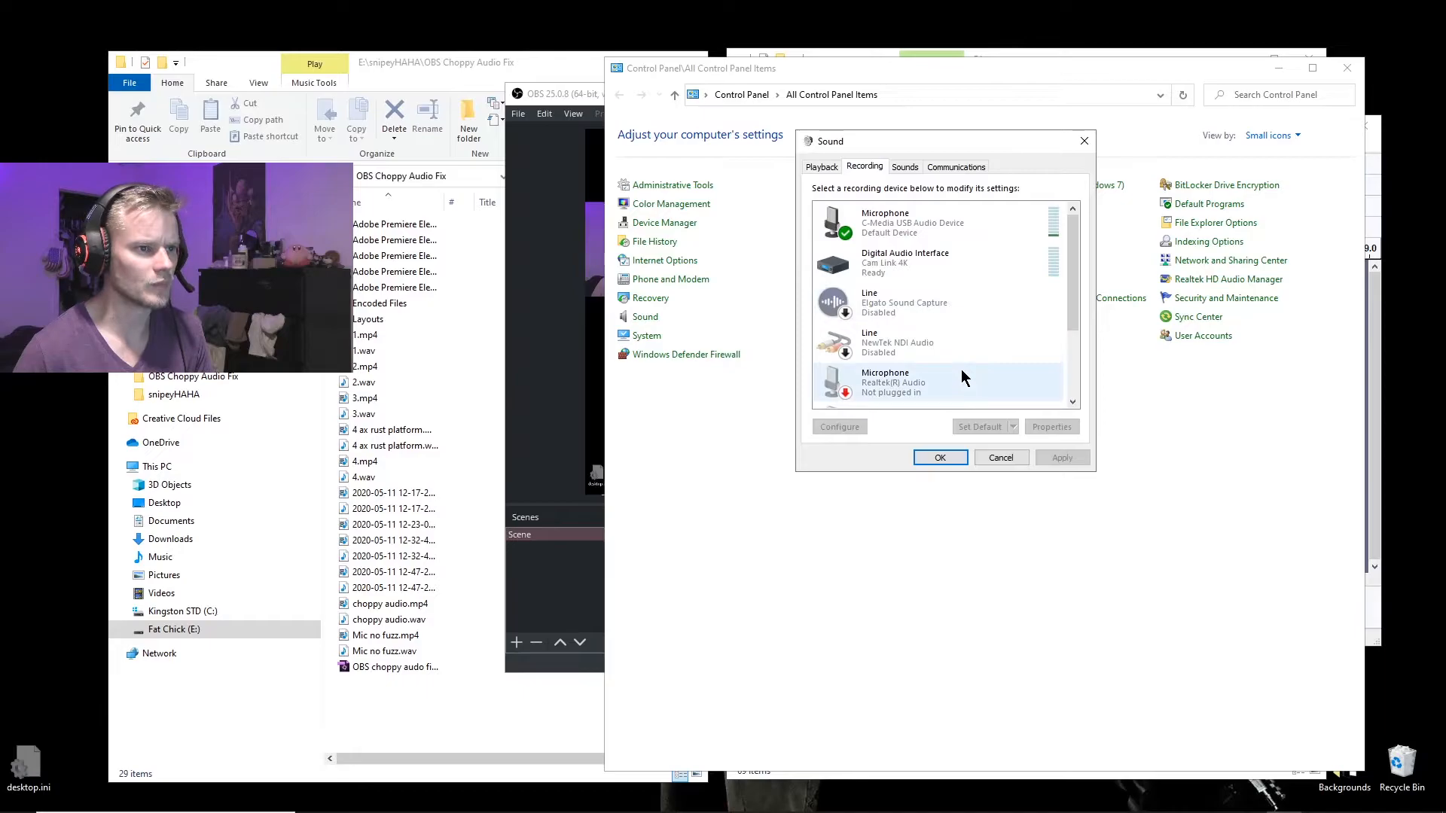
pyautogui.click(913, 222)
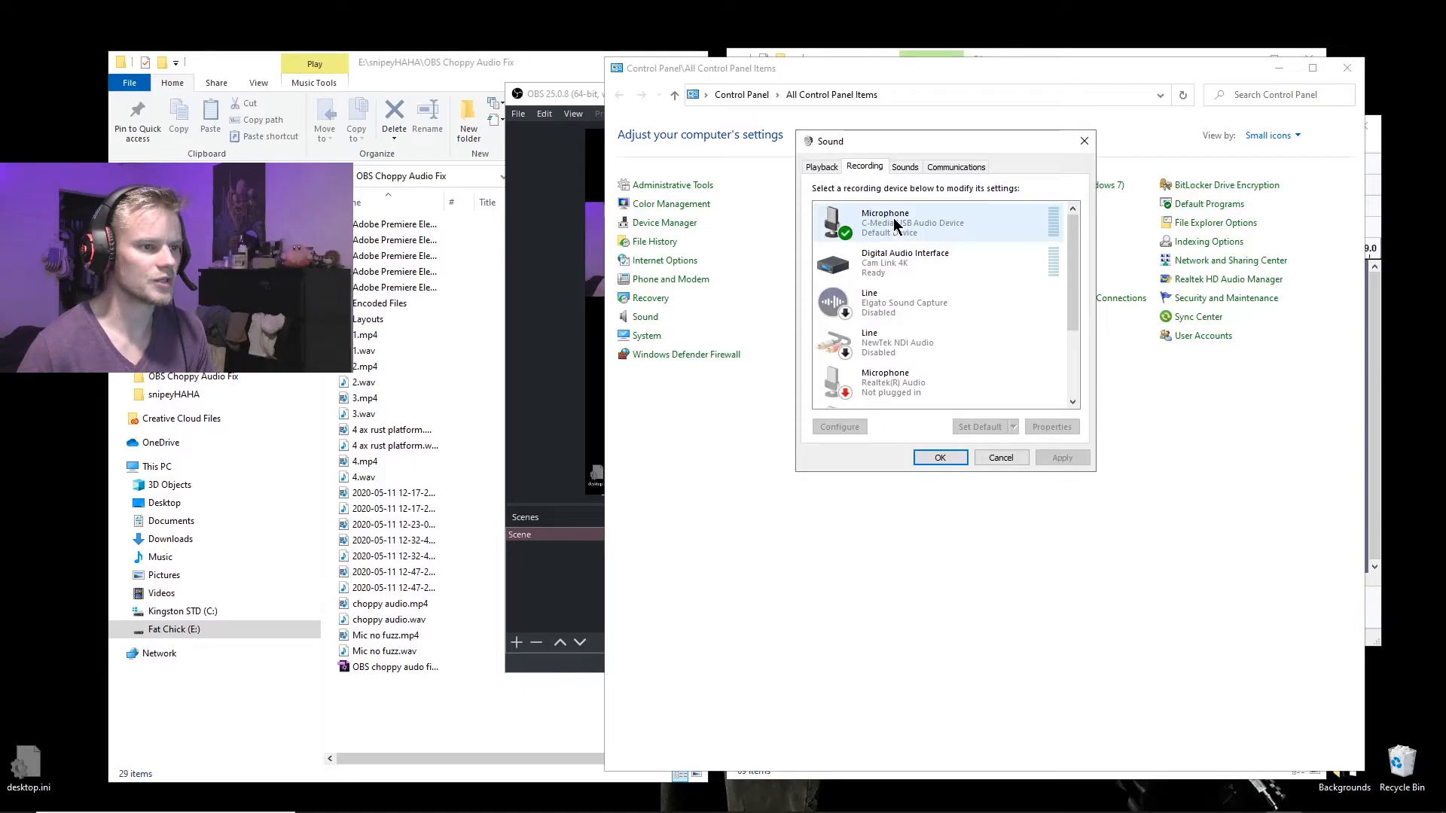
pyautogui.rightClick(886, 221)
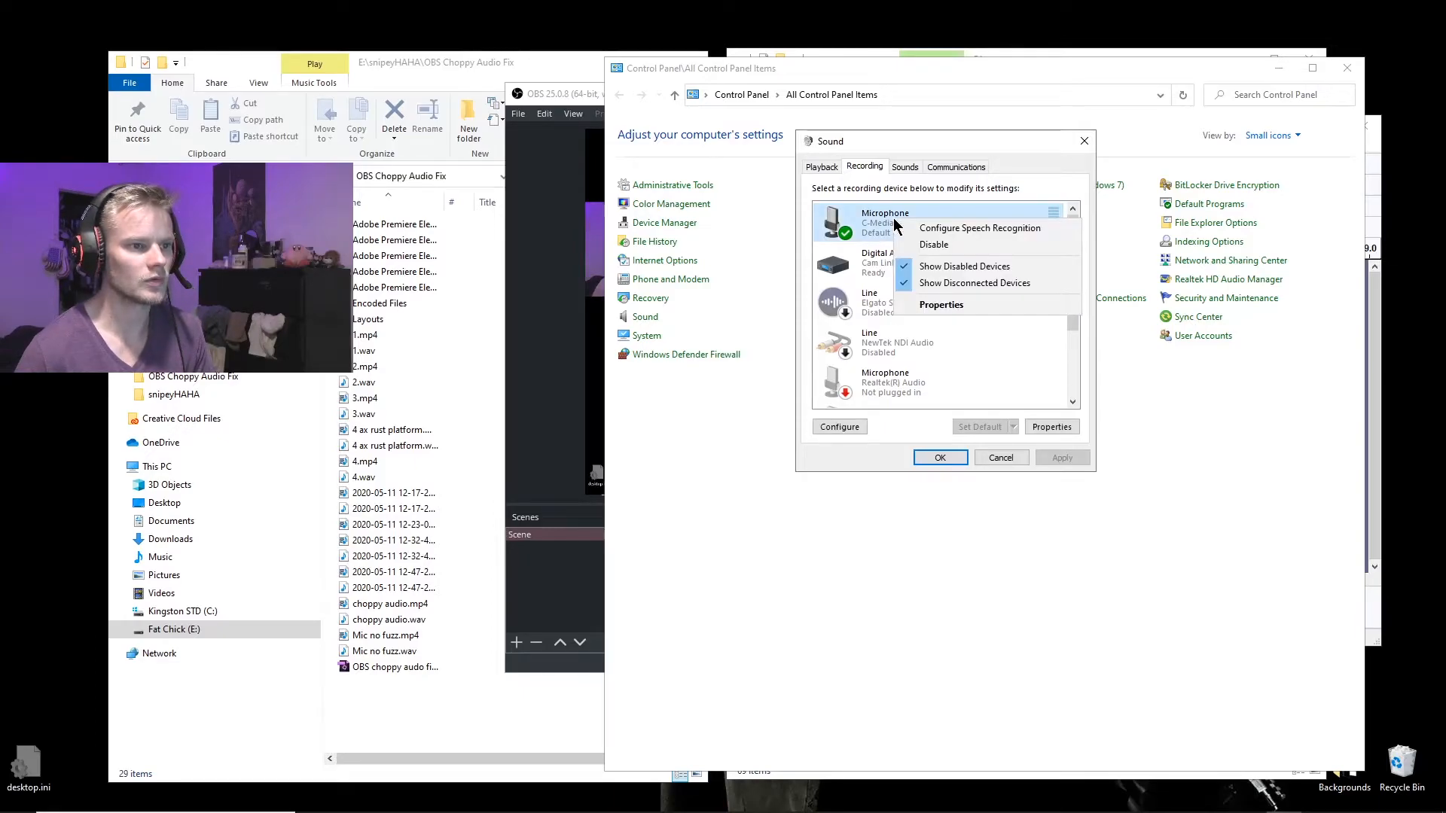
pyautogui.moveTo(1039, 149)
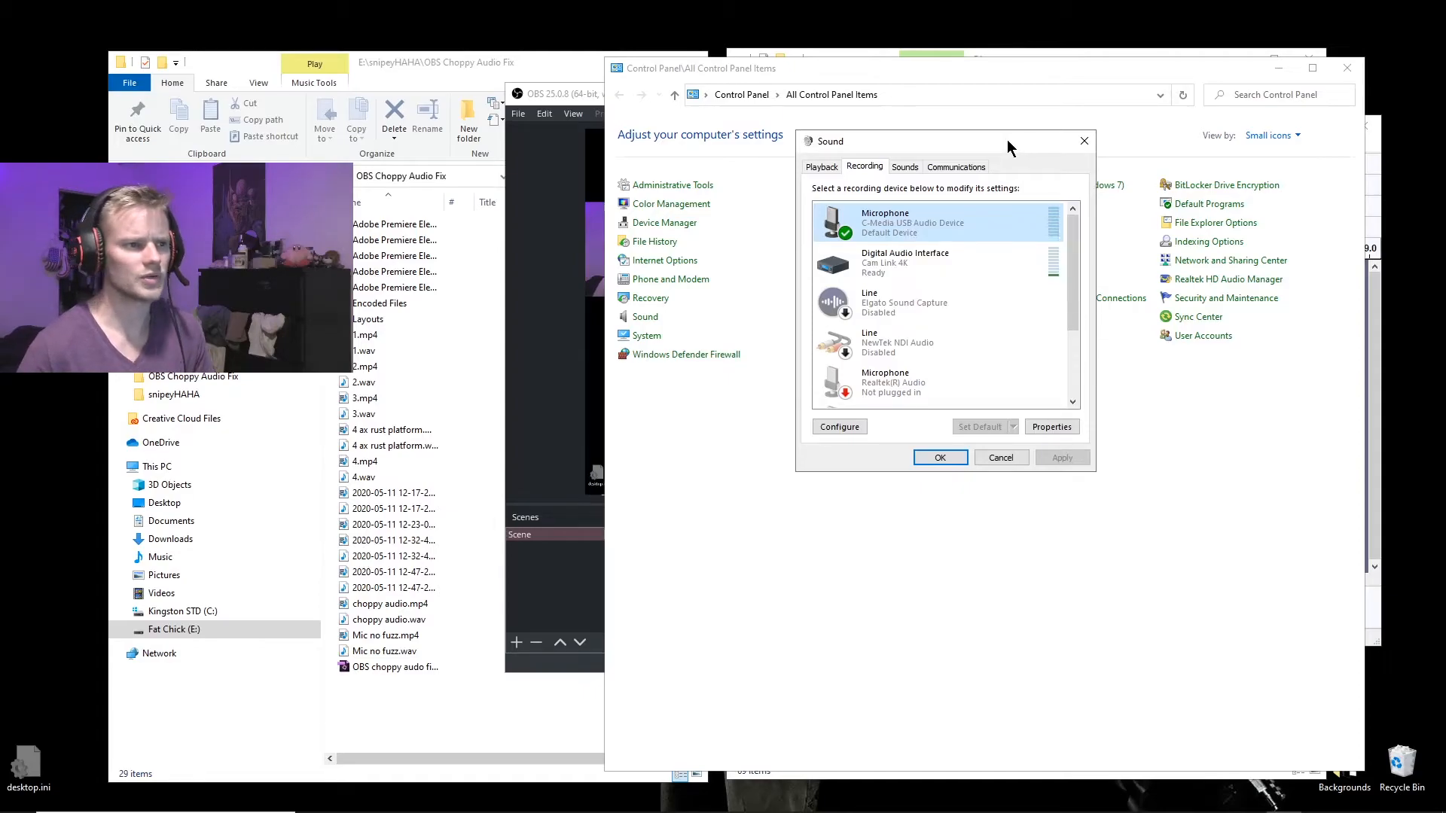
pyautogui.moveTo(1082, 272)
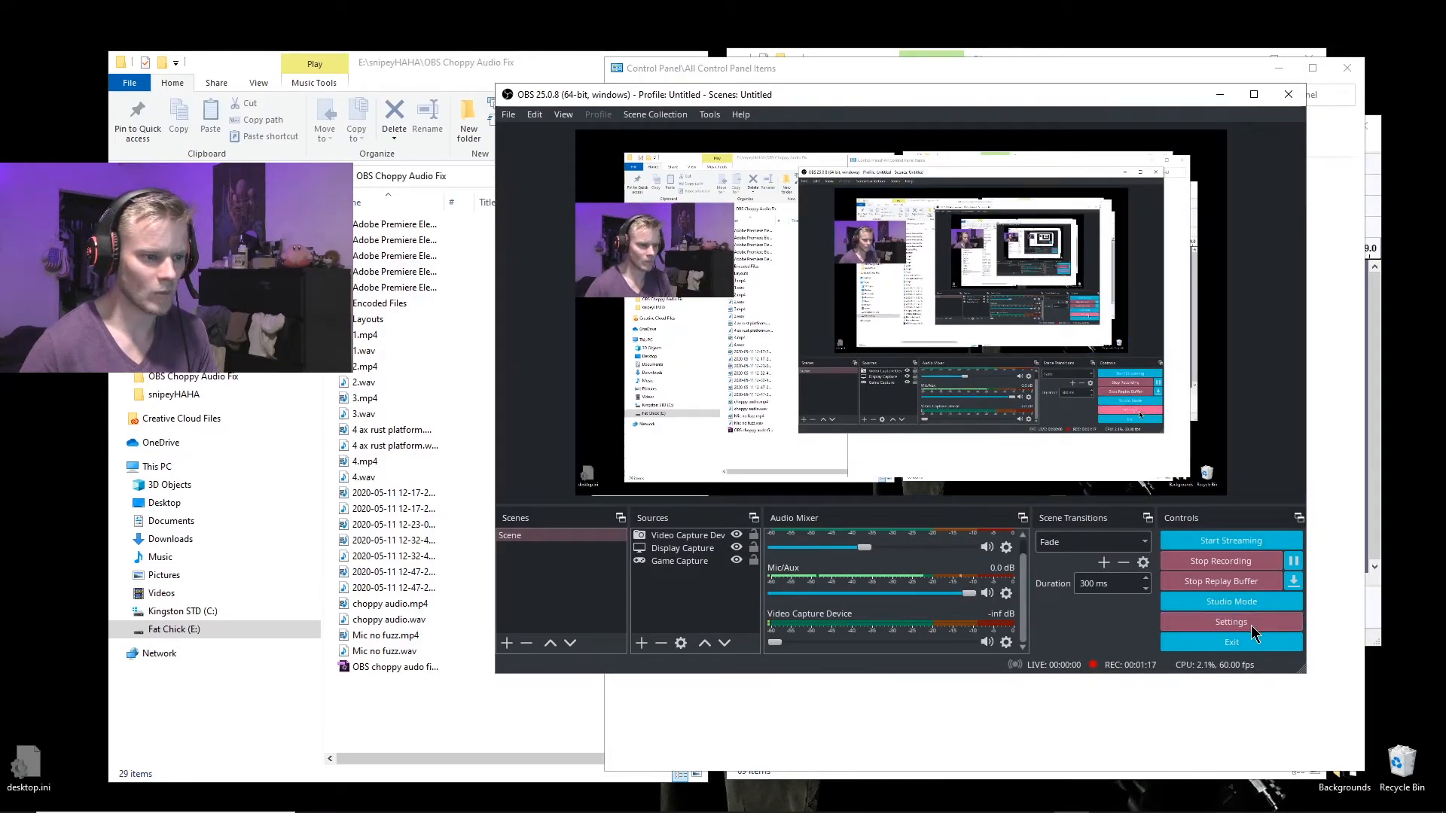
# Show OBS Audio settings with the C-Media USB microphone as Mic/Auxiliary Audio
pyautogui.click(1230, 622)
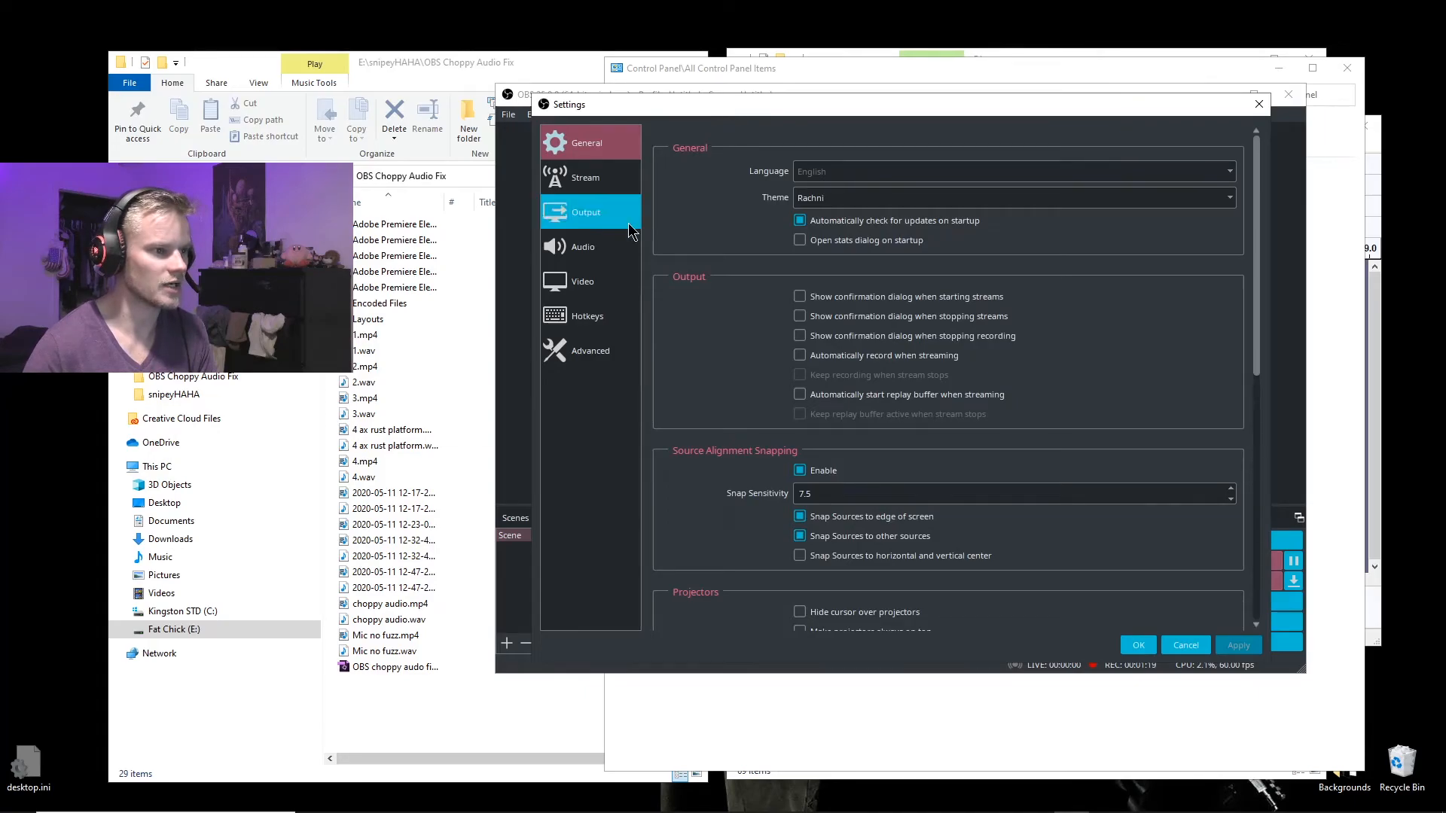
pyautogui.click(582, 246)
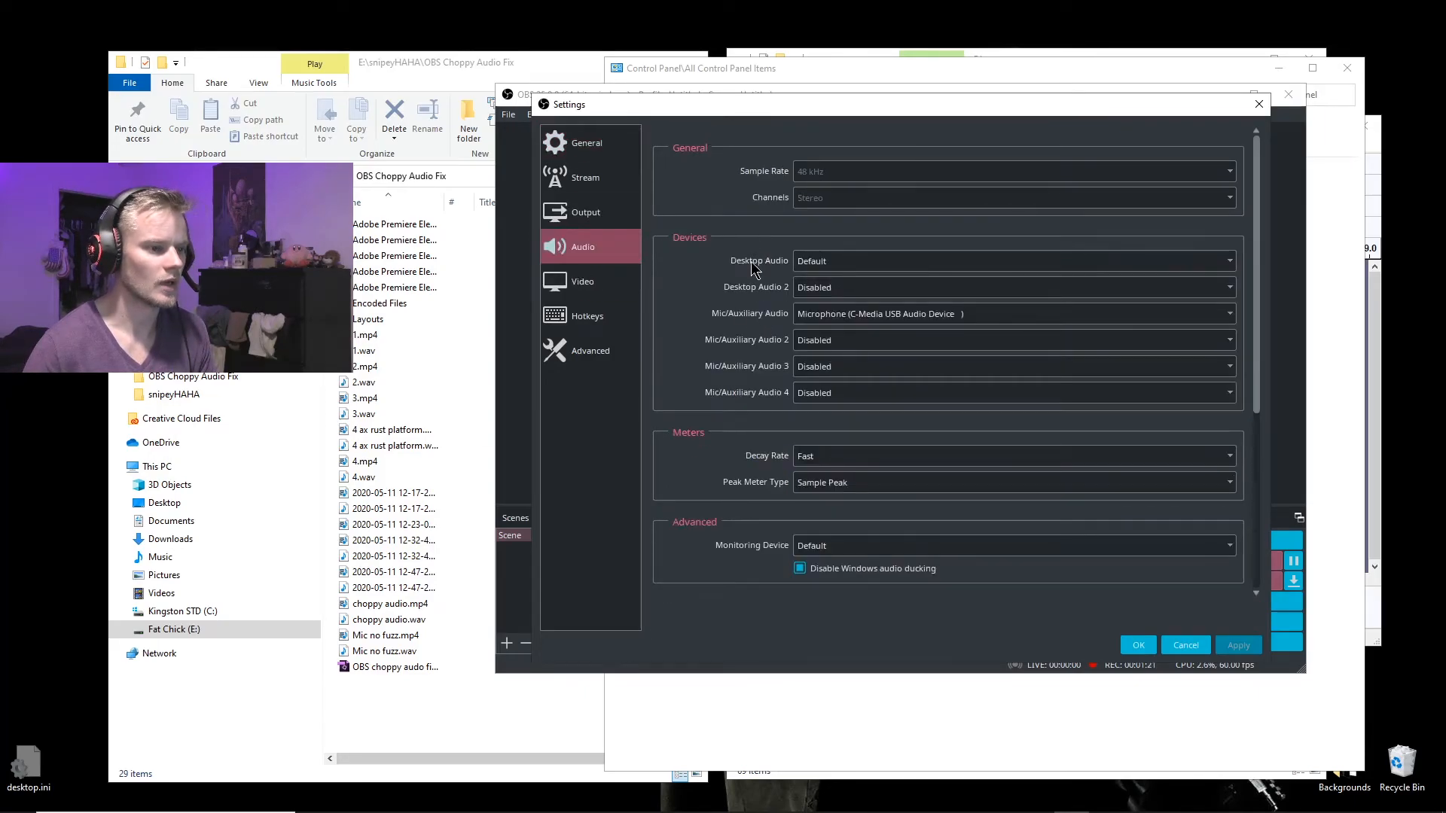
pyautogui.moveTo(934, 313)
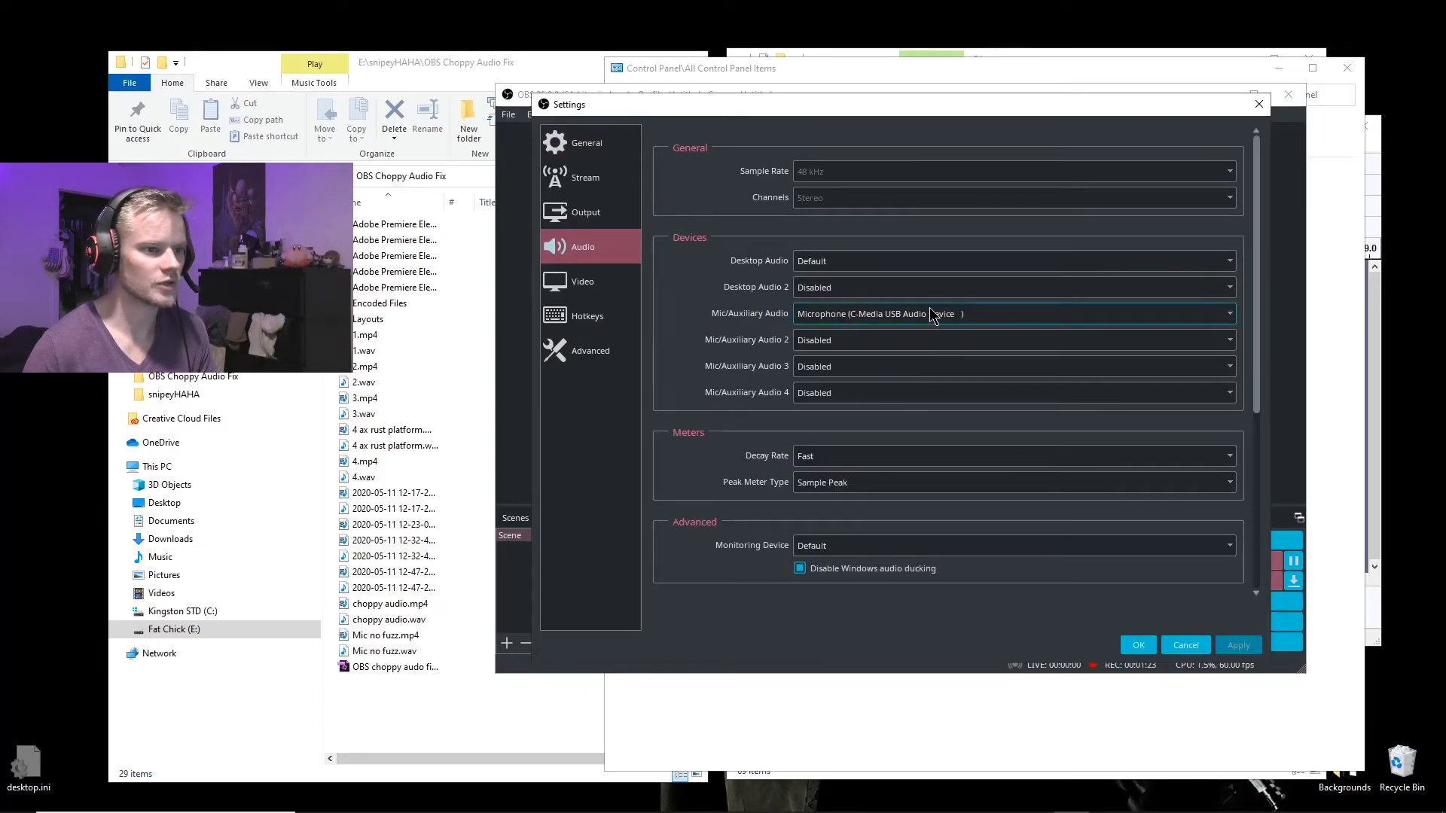
pyautogui.moveTo(1192, 313)
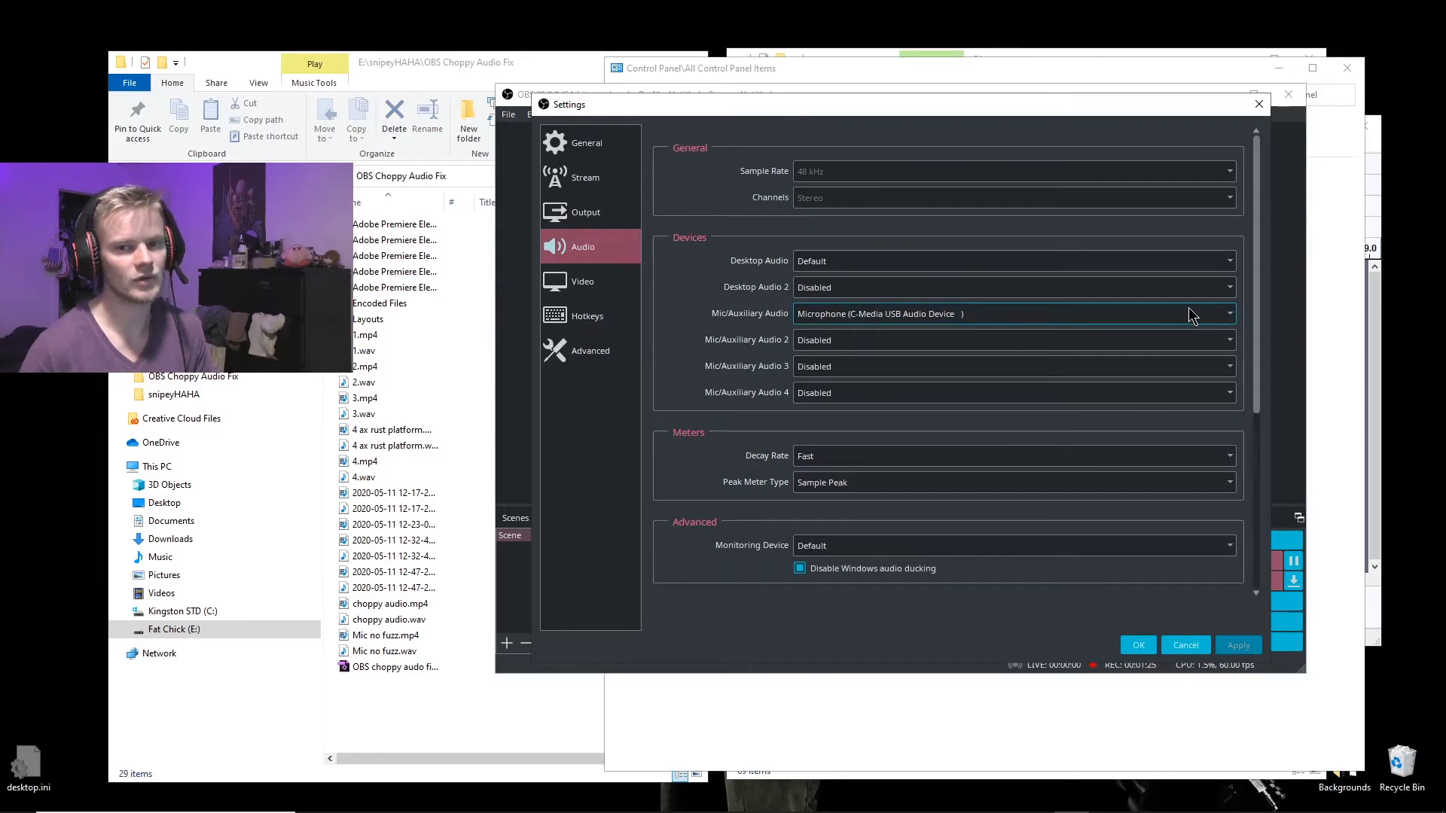